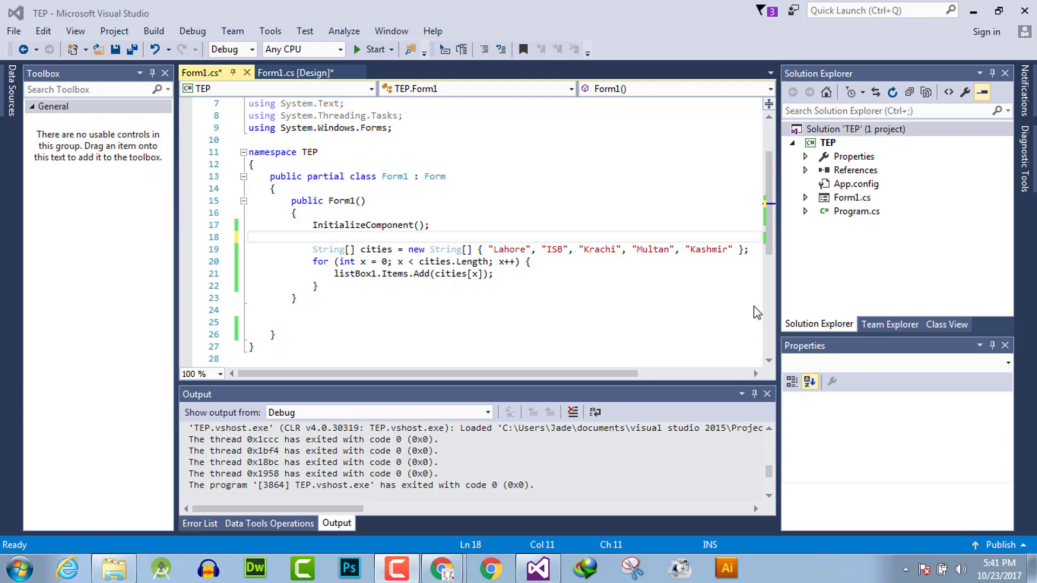
mouse_move(755, 308)
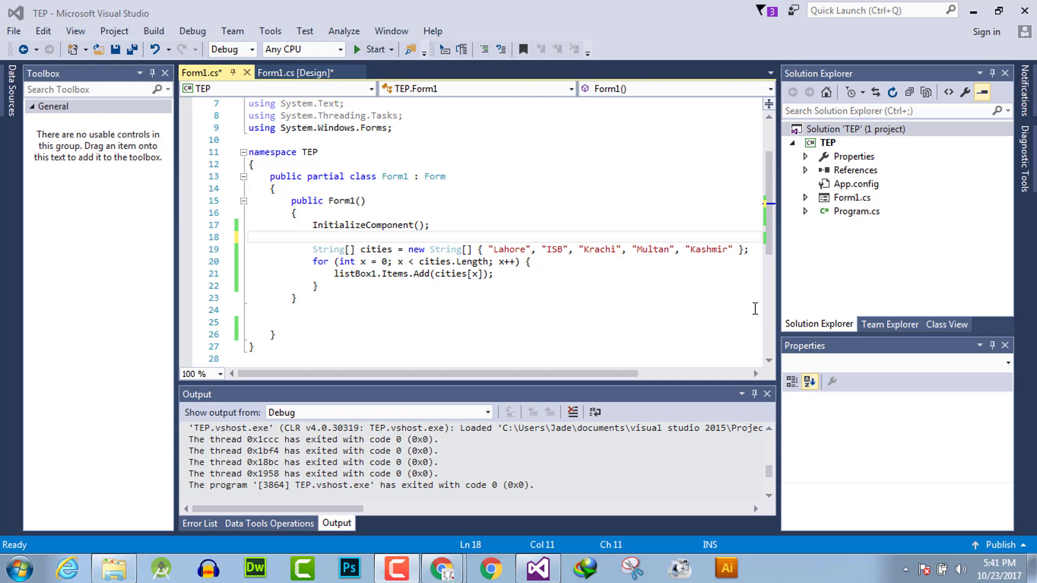
mouse_move(330, 275)
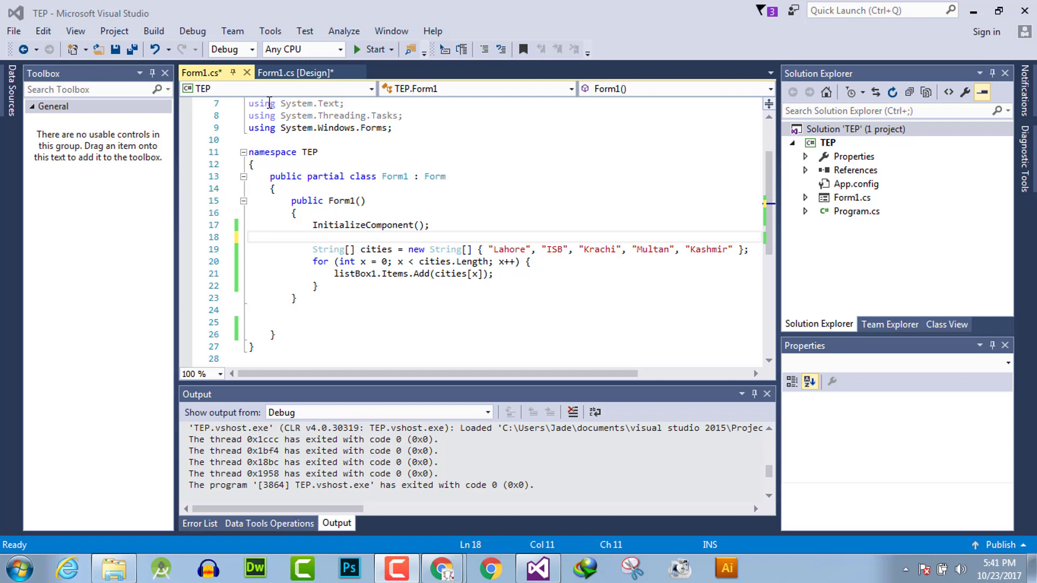
Set listBox1's font to Matura MT Script Capitals, size 18.25, and start the build.
click(294, 73)
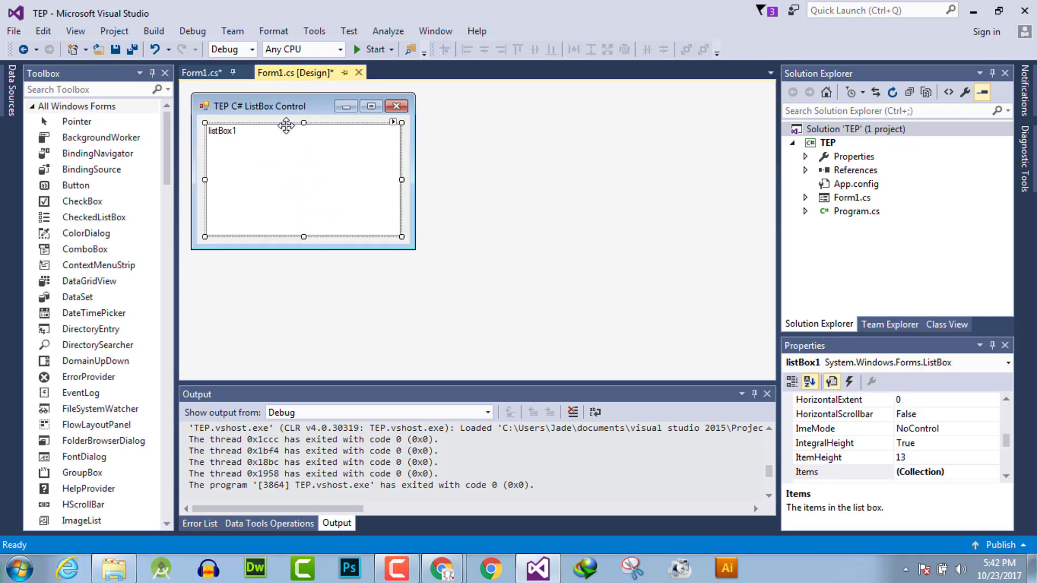
mouse_move(339, 189)
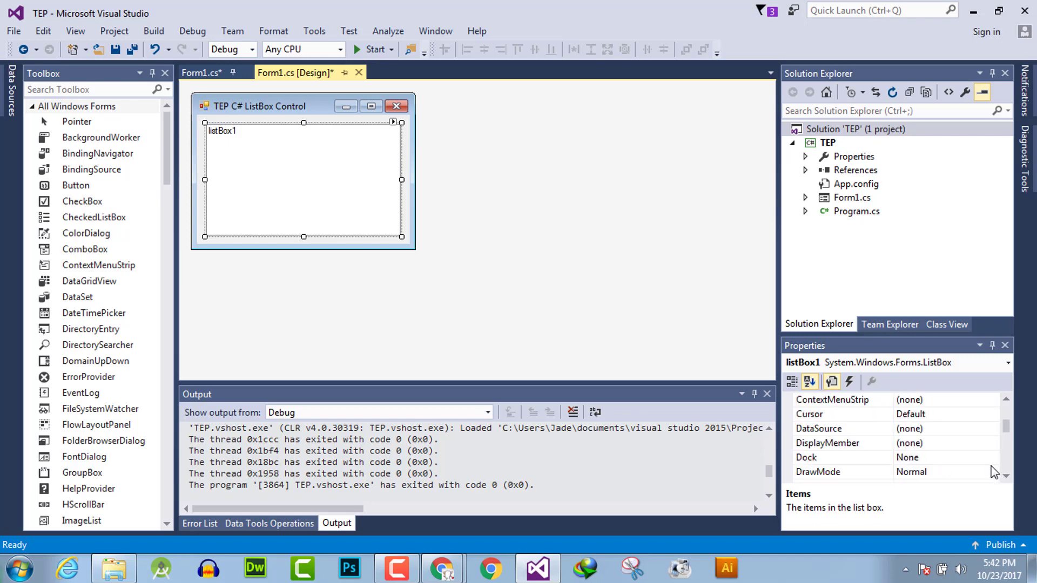
click(789, 414)
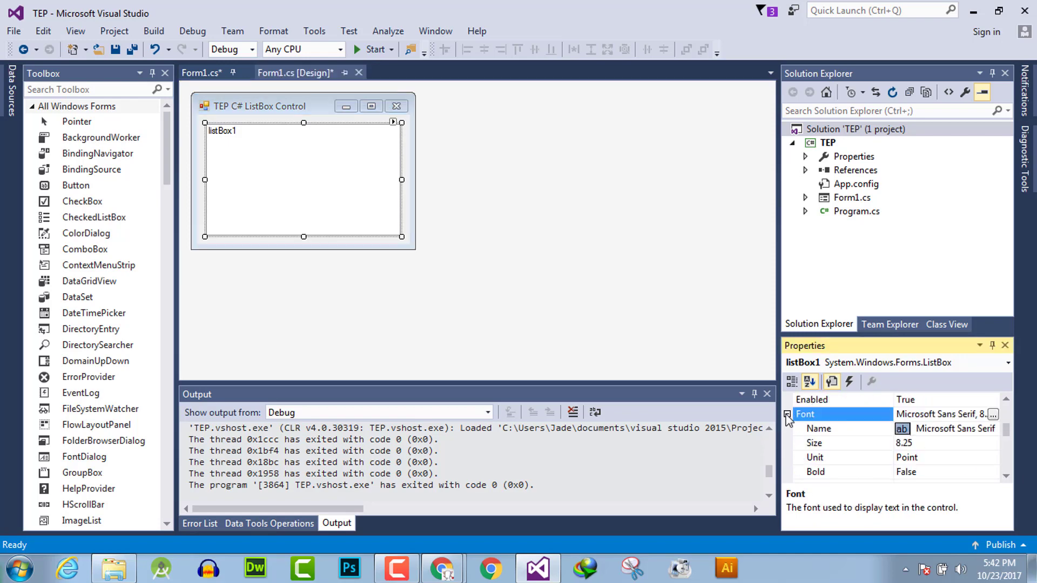
click(819, 429)
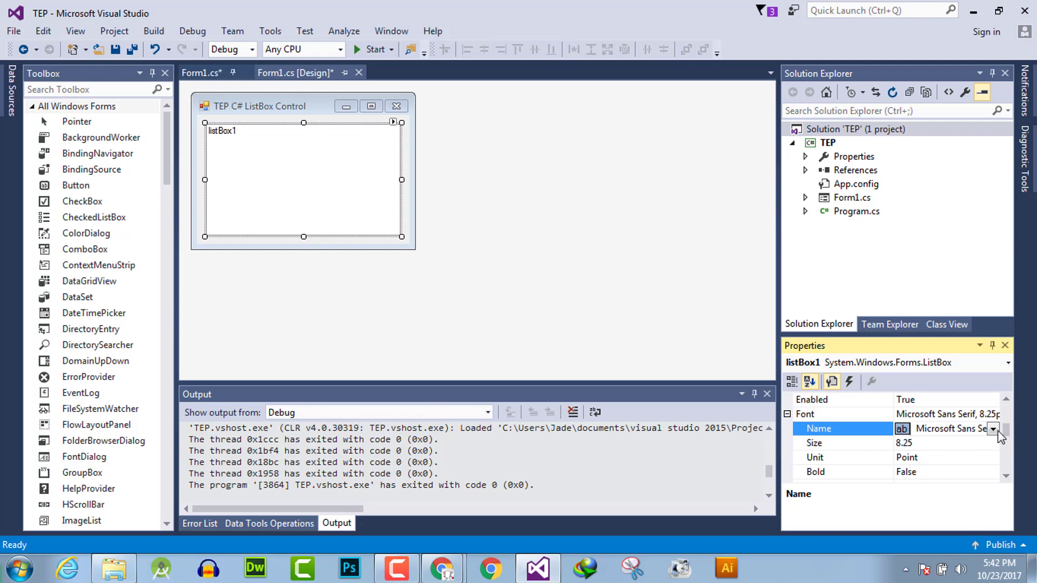
click(993, 429)
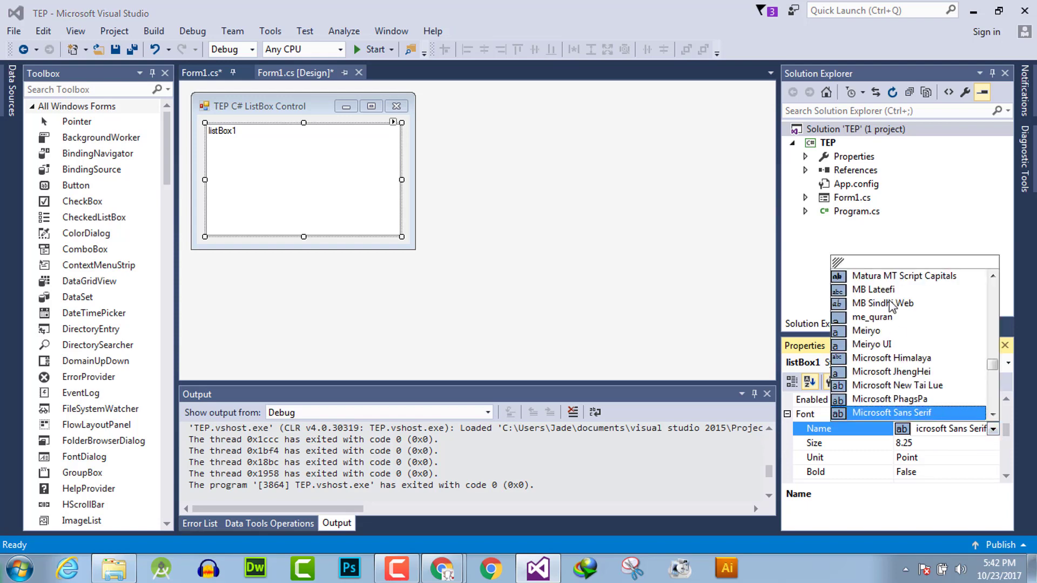
mouse_move(904, 276)
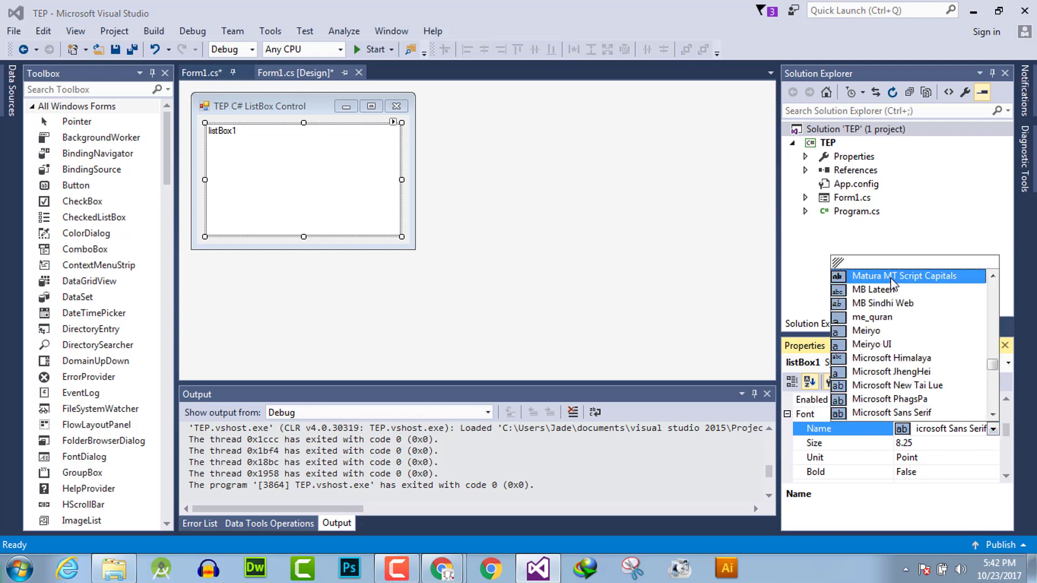
click(904, 275)
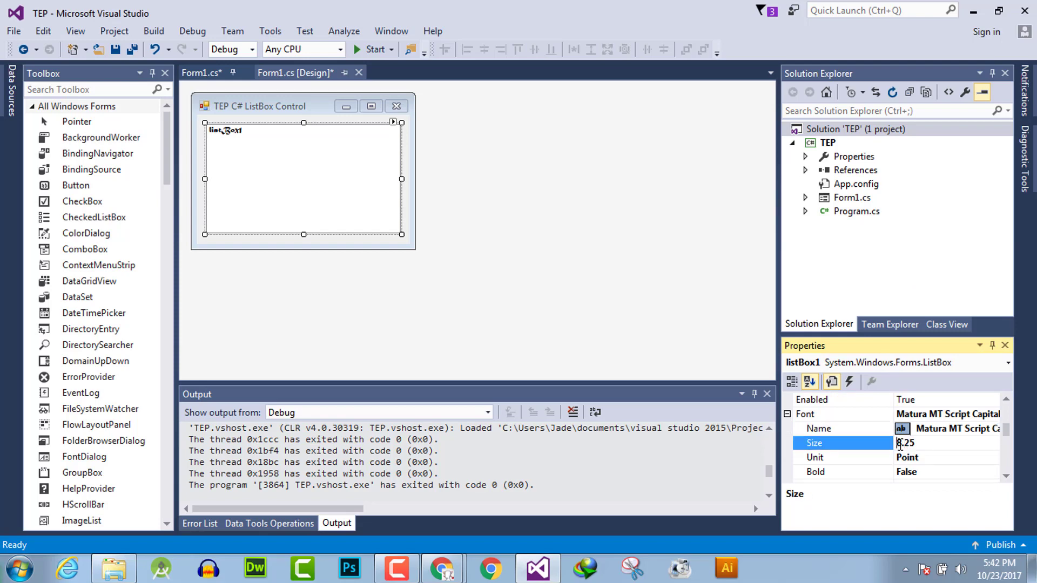
text(18.25)
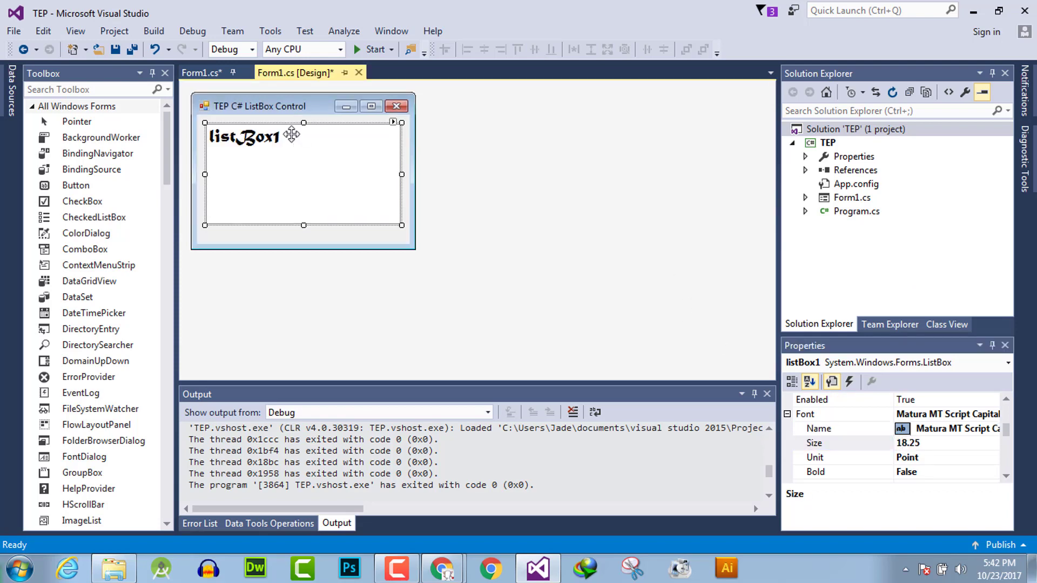
click(373, 49)
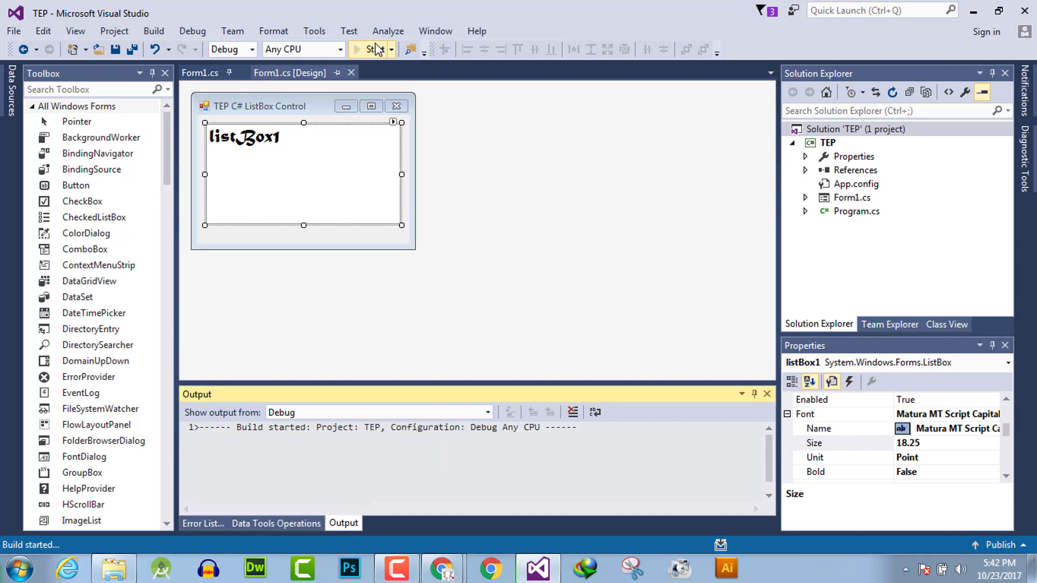
click(371, 49)
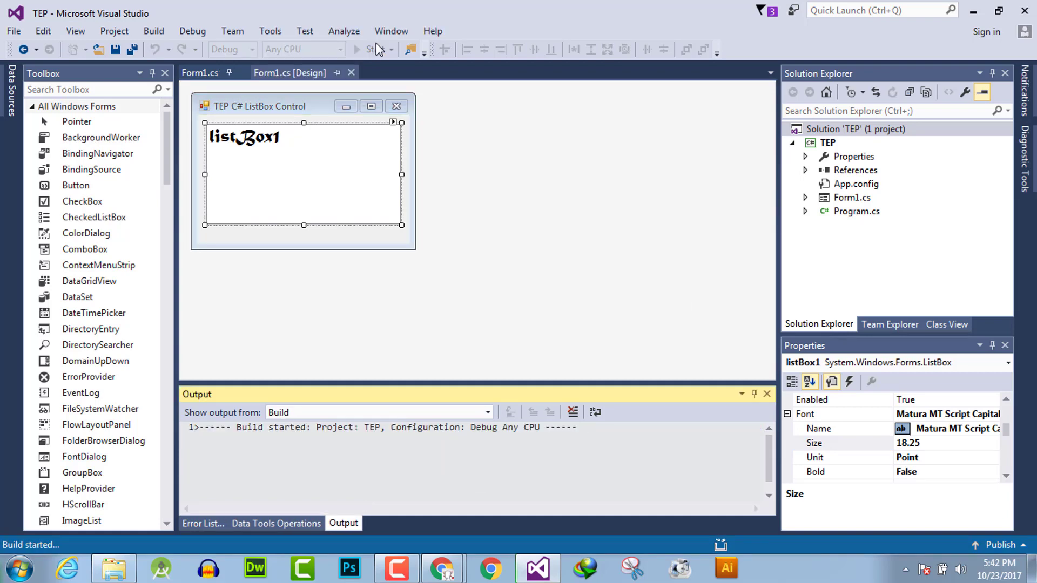
click(373, 49)
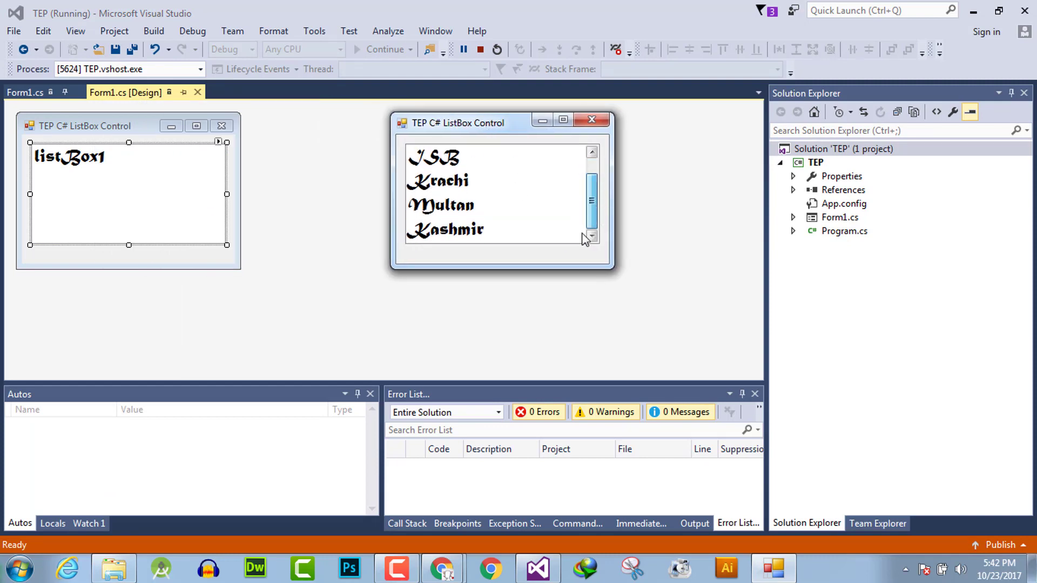
click(433, 158)
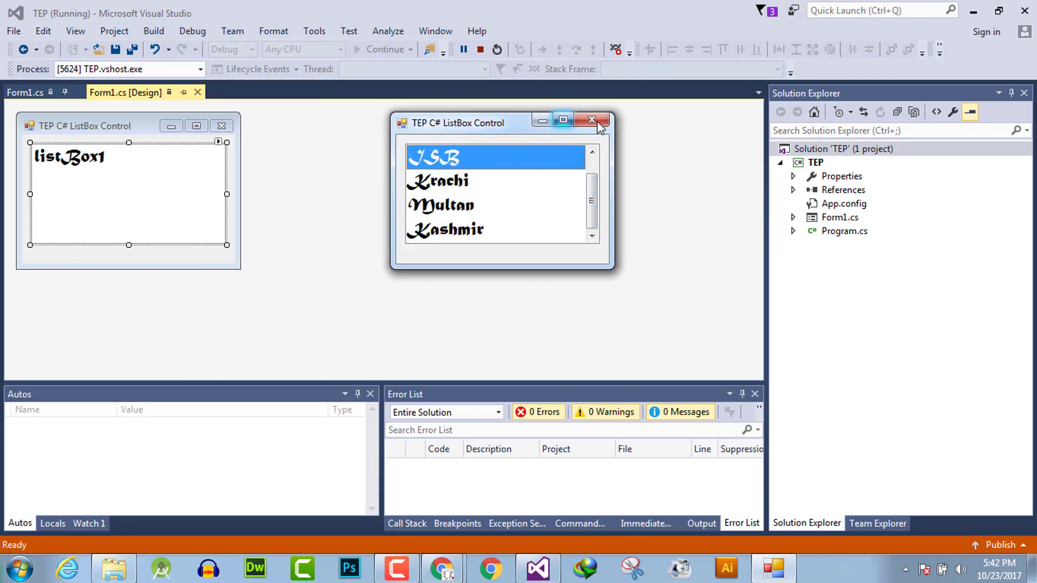
click(589, 119)
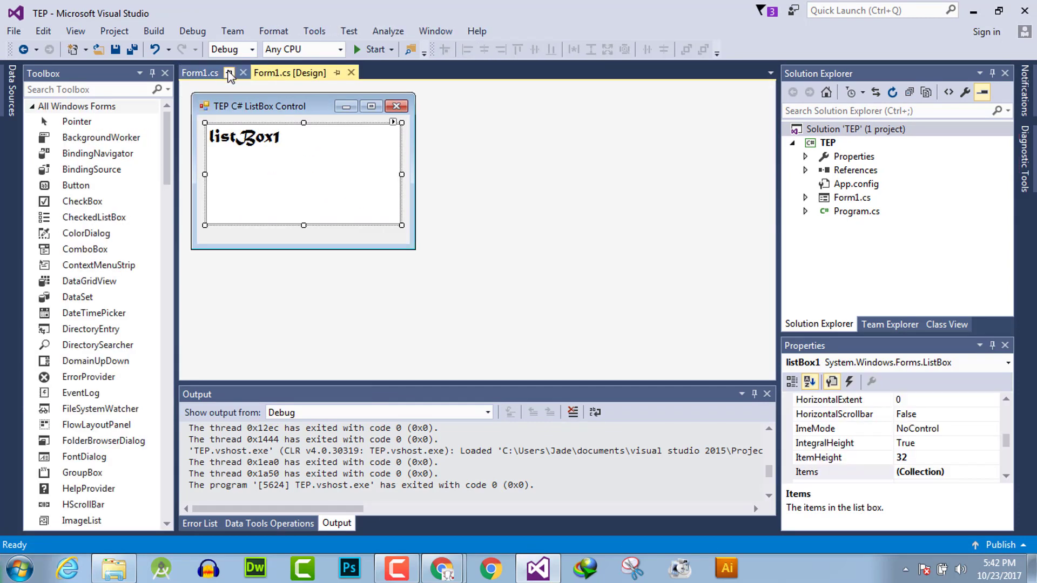
In Form1.cs, write listBox1.Font = new Font("", 10) in the constructor.
click(200, 72)
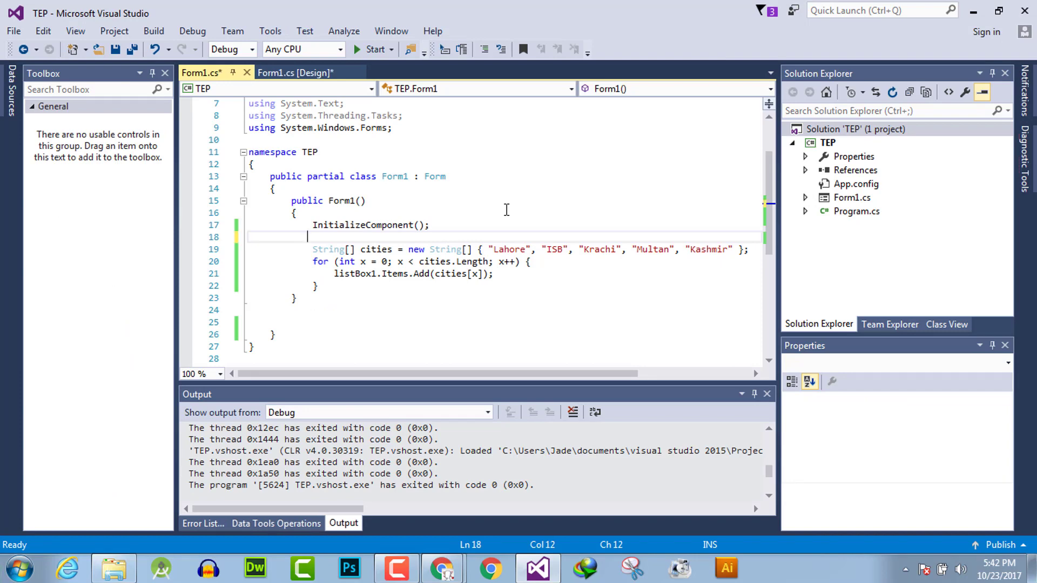
text(listBox1)
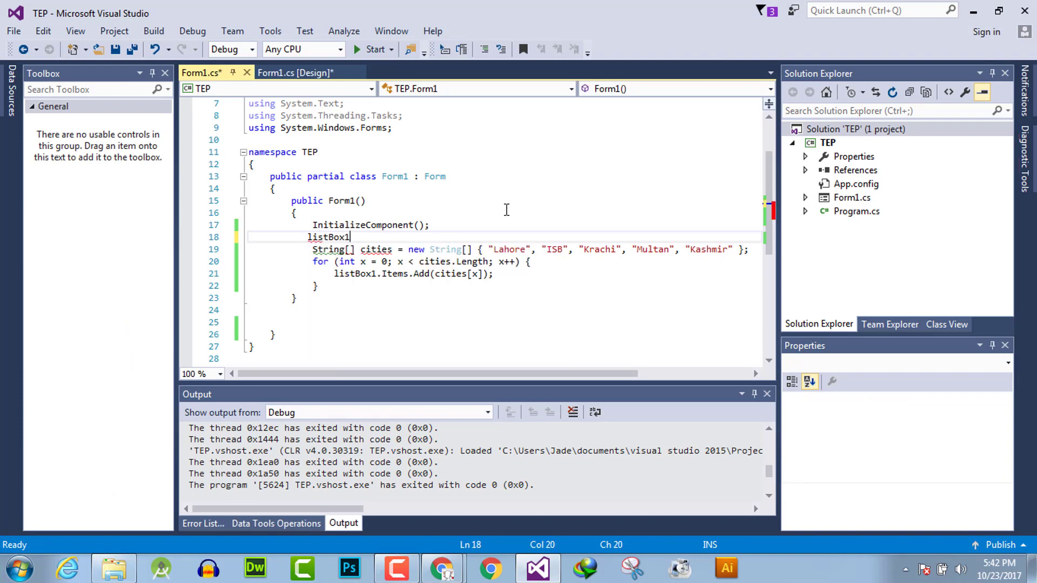
text(.fo)
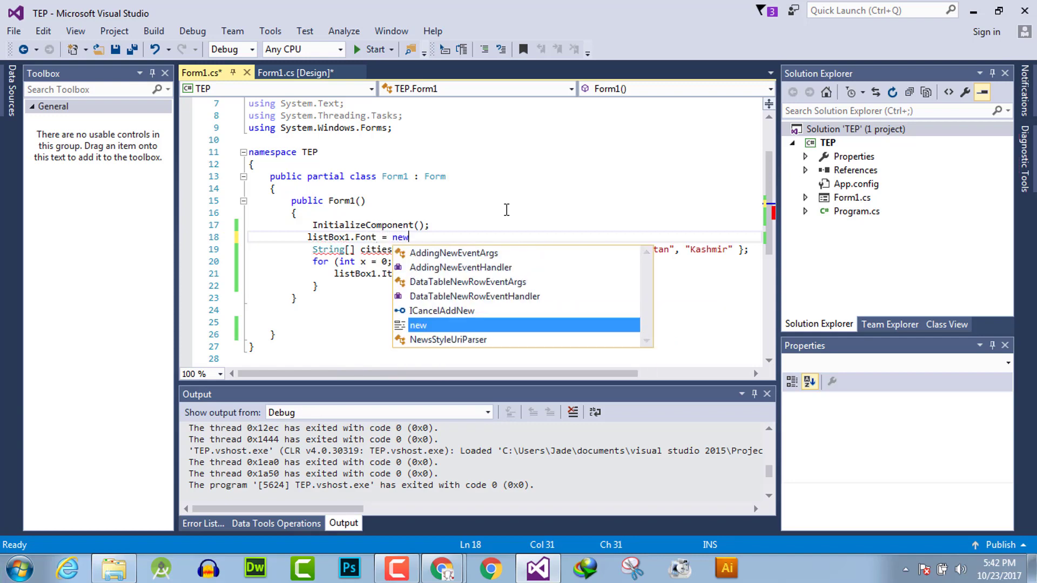
text(Font())
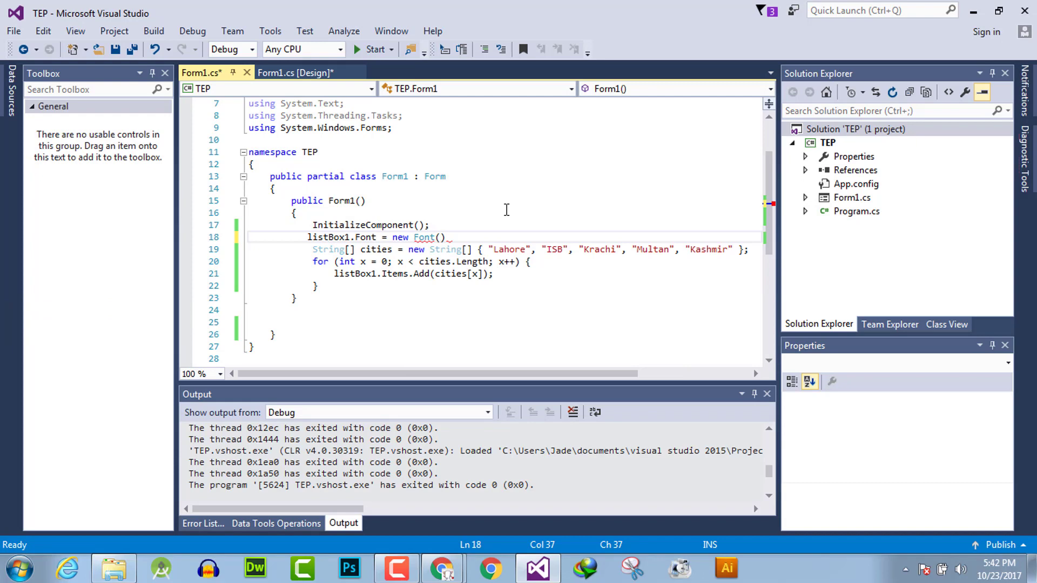
text("")
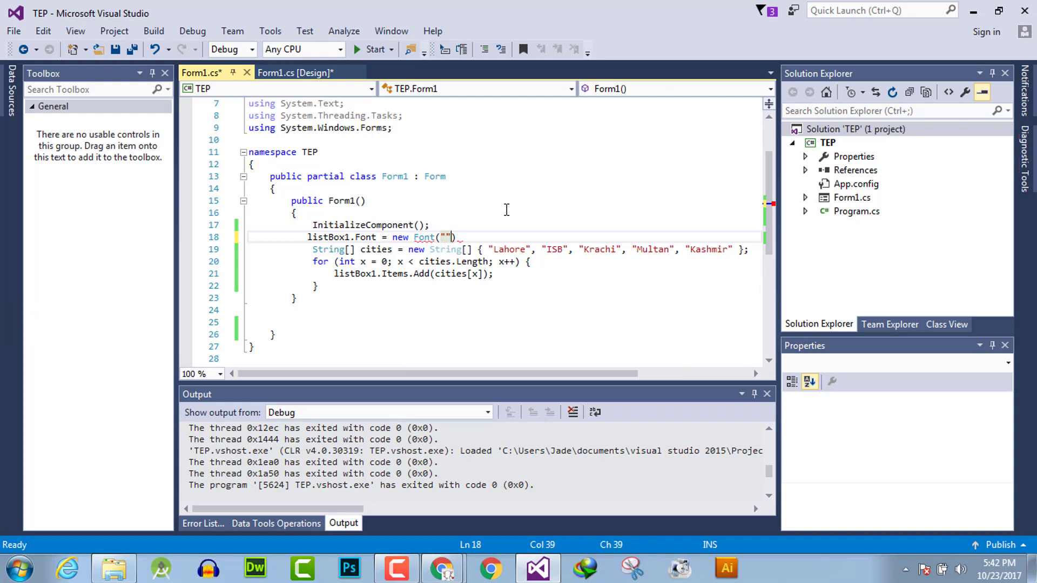
text(,)
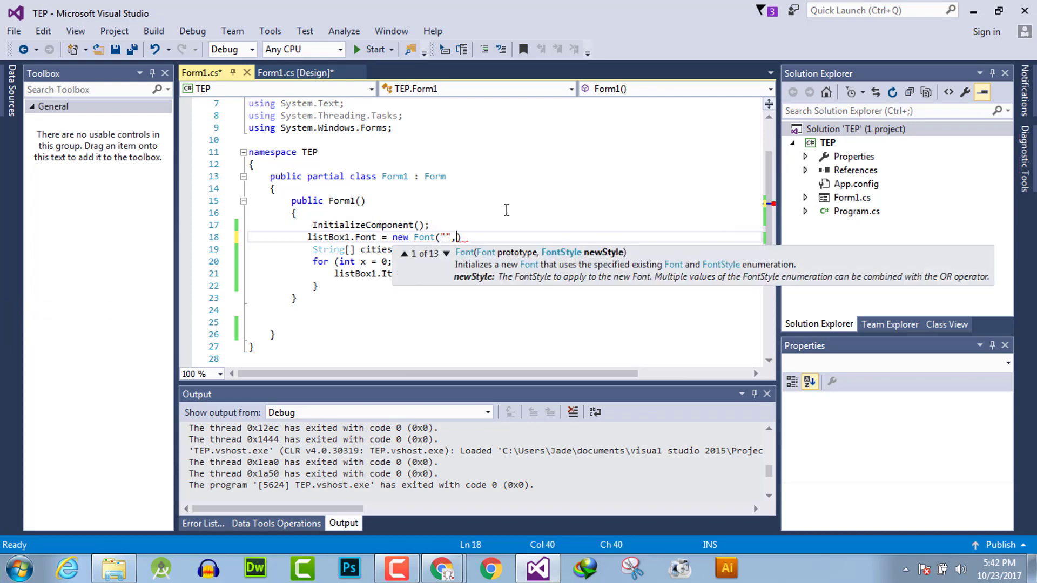
text(10)
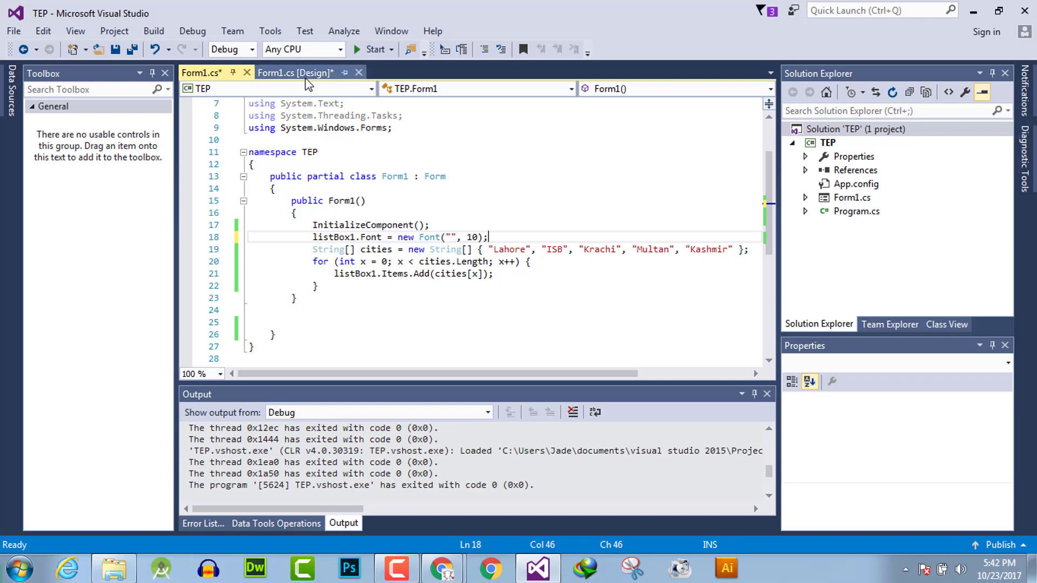
Look up font names, put "MB Sindhi Web" in the Font call, and run the app.
click(294, 73)
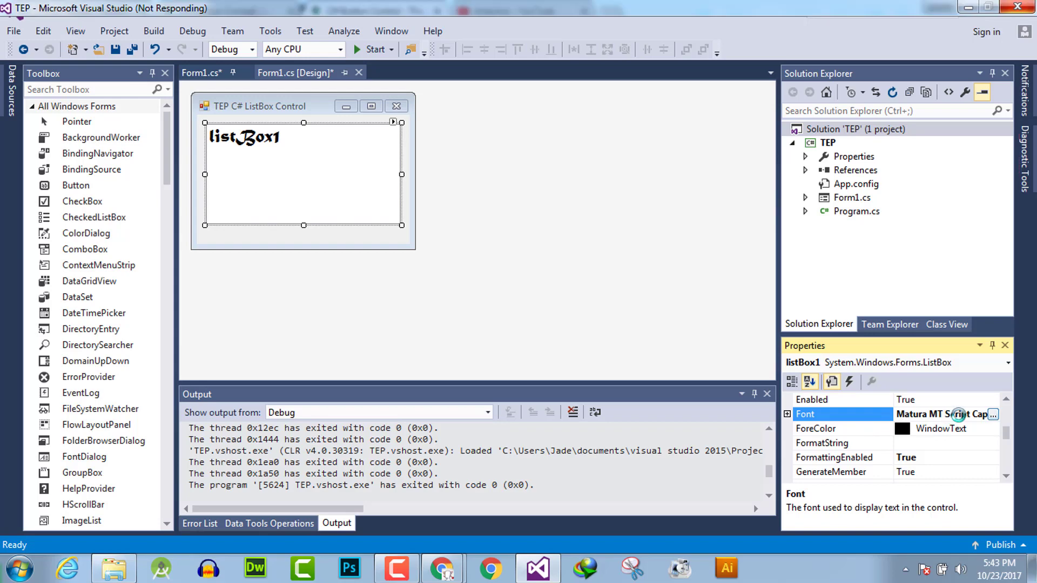
mouse_move(963, 414)
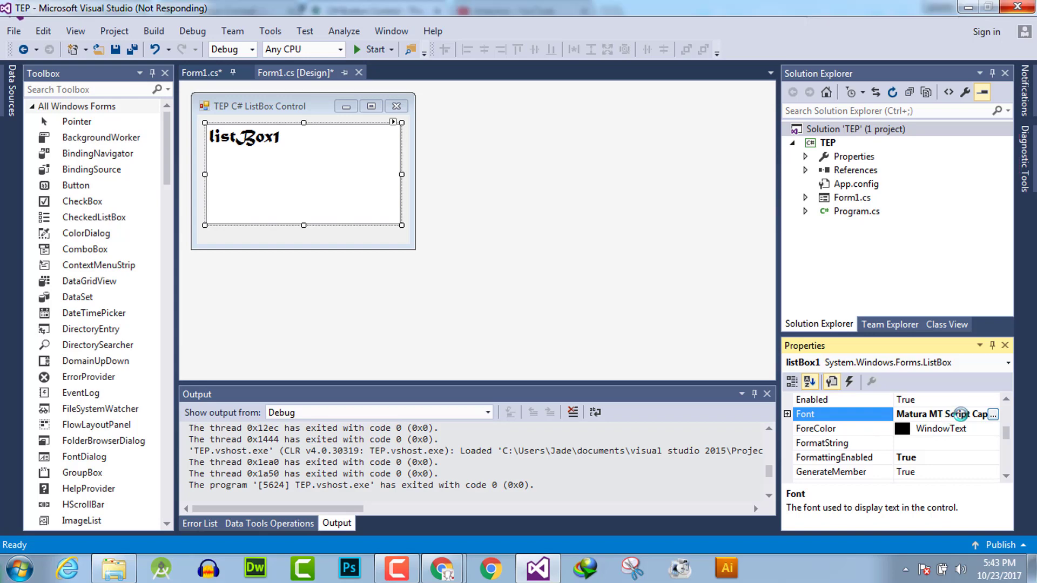
click(992, 414)
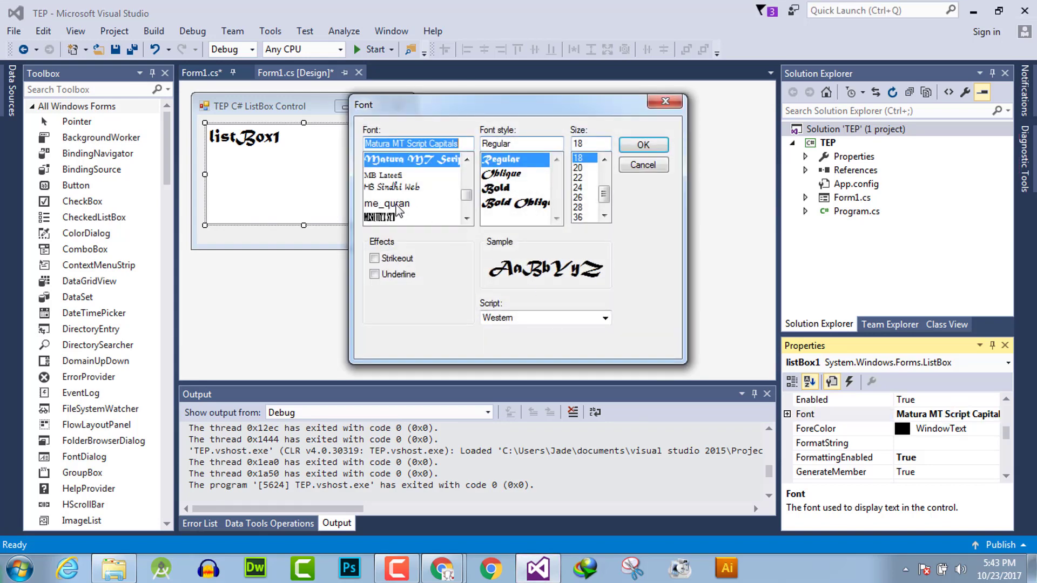
click(392, 187)
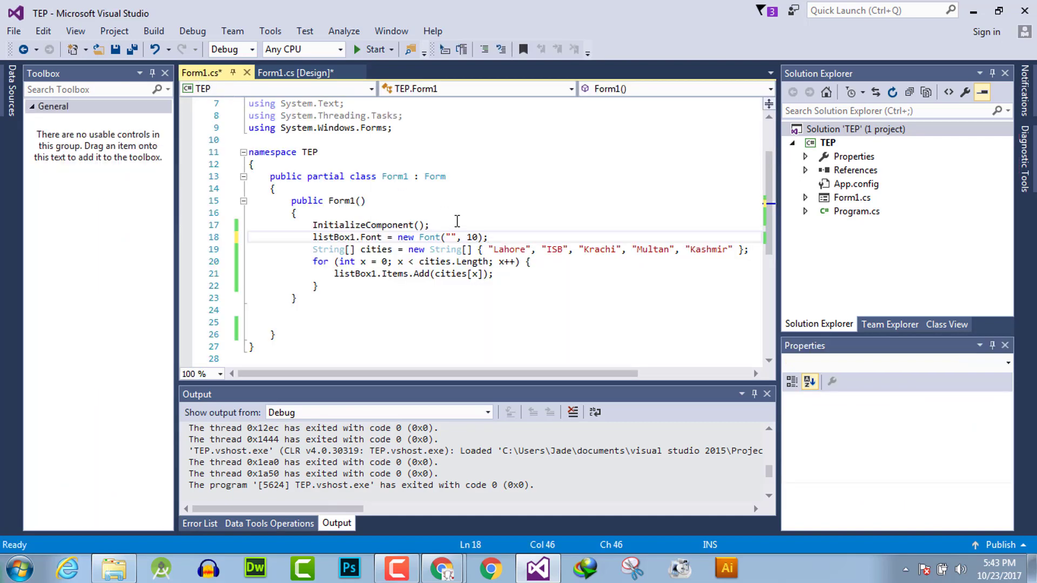
text(MB Sindhi Web)
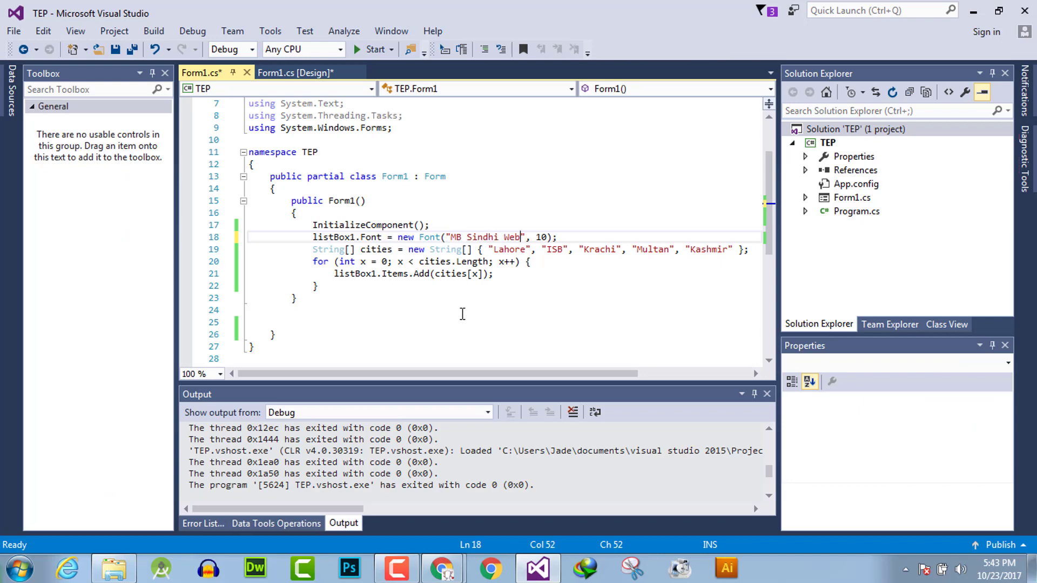
click(373, 49)
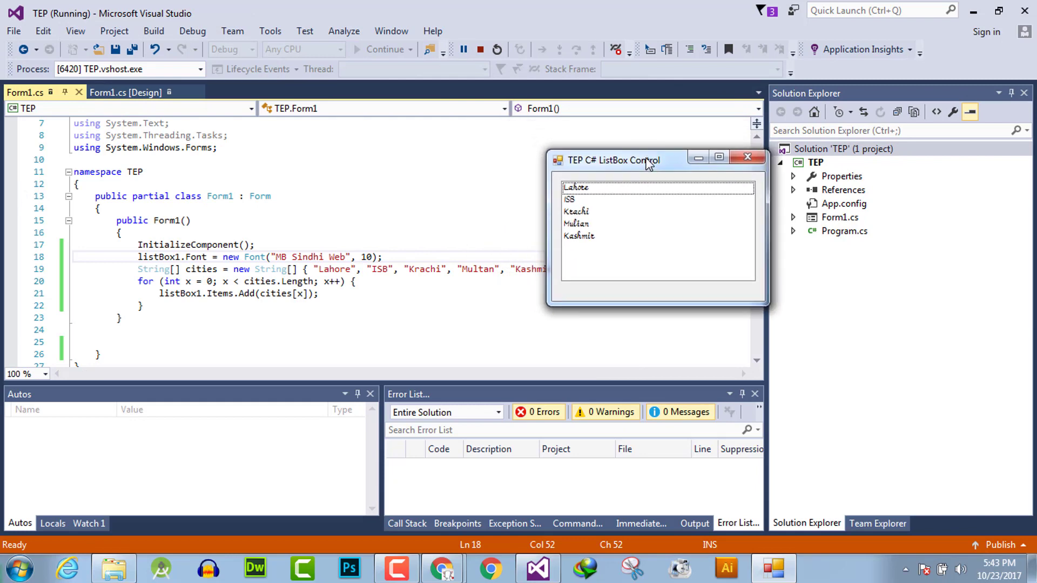
click(576, 224)
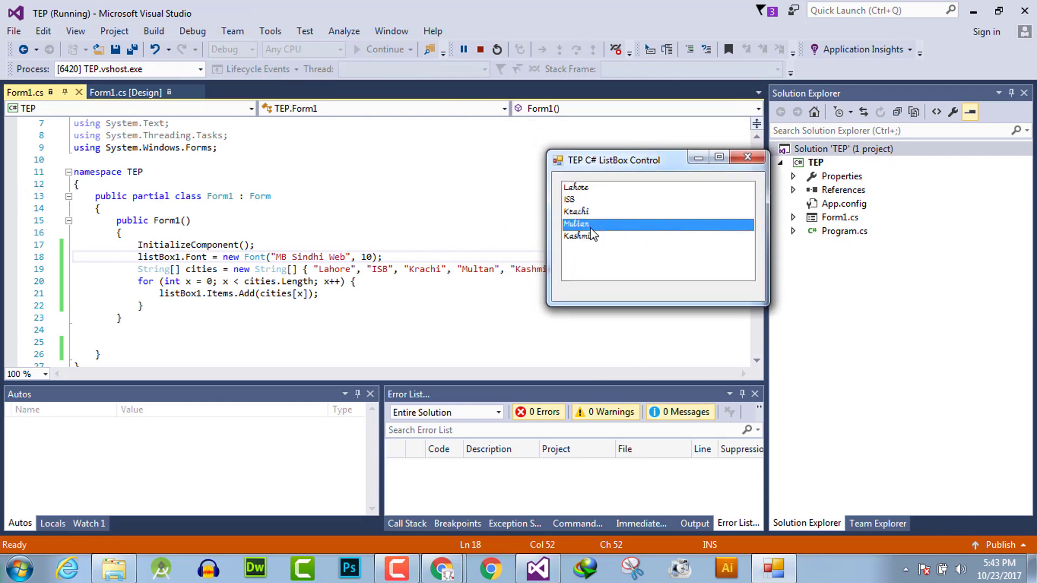
click(576, 187)
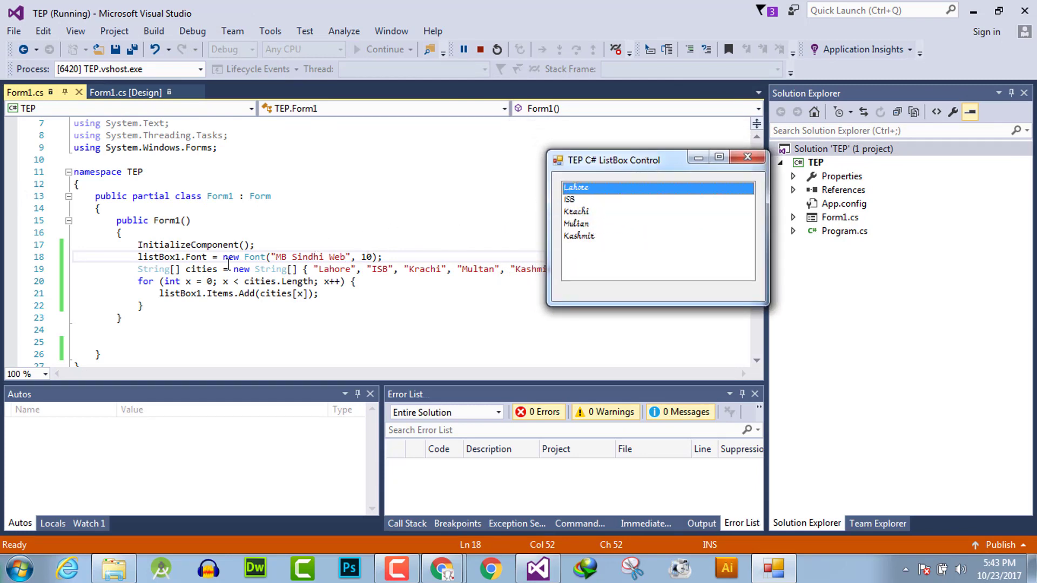